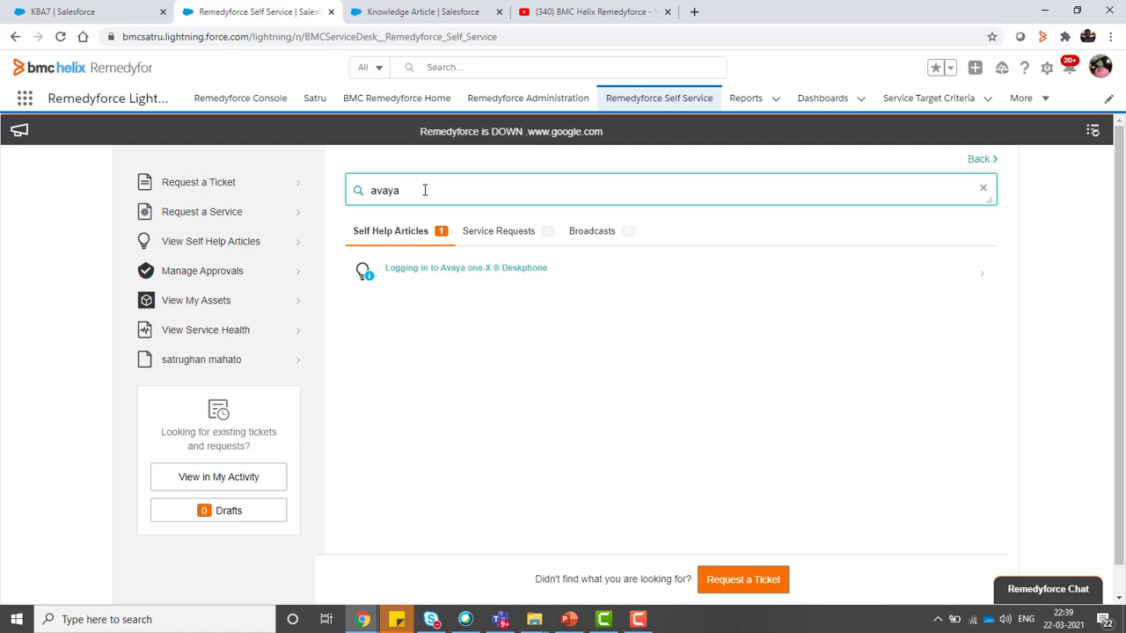
Preview the Avaya one-X Deskphone article with its video, then go to the Knowledge Articles list.
{"action": "left_click", "coordinate": [467, 268]}
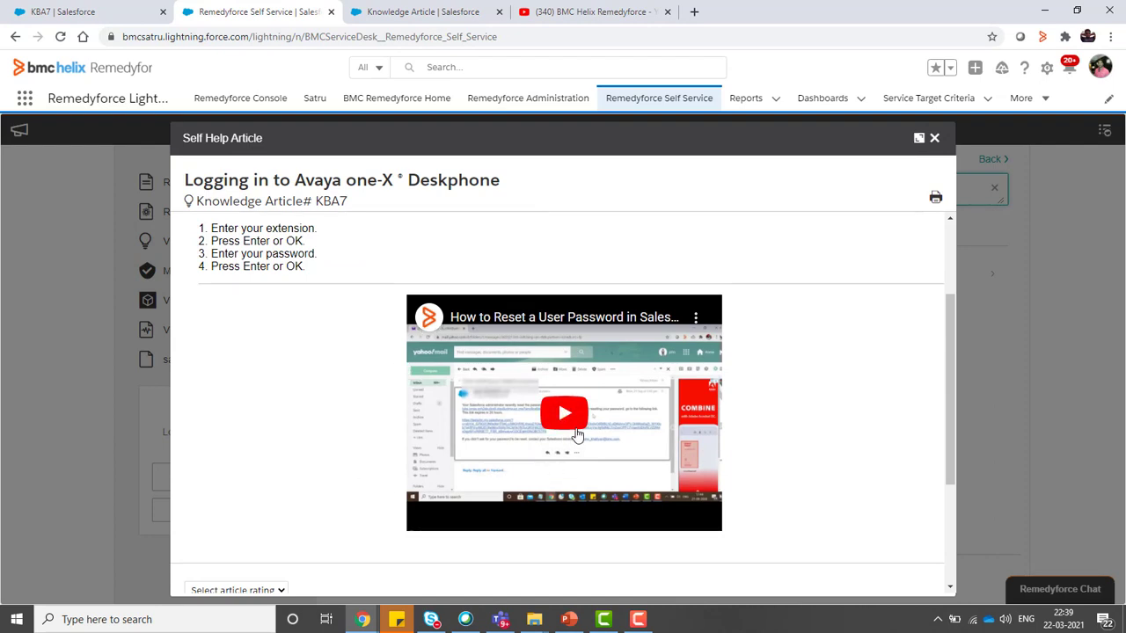
{"action": "left_click", "coordinate": [934, 137]}
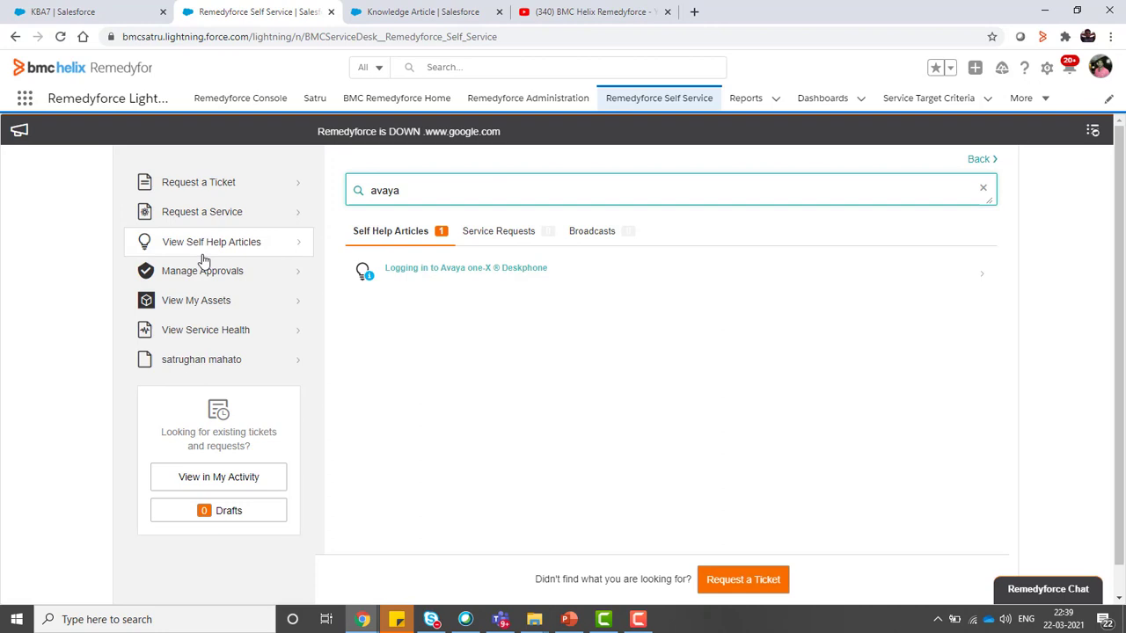
{"action": "mouse_move", "coordinate": [957, 155]}
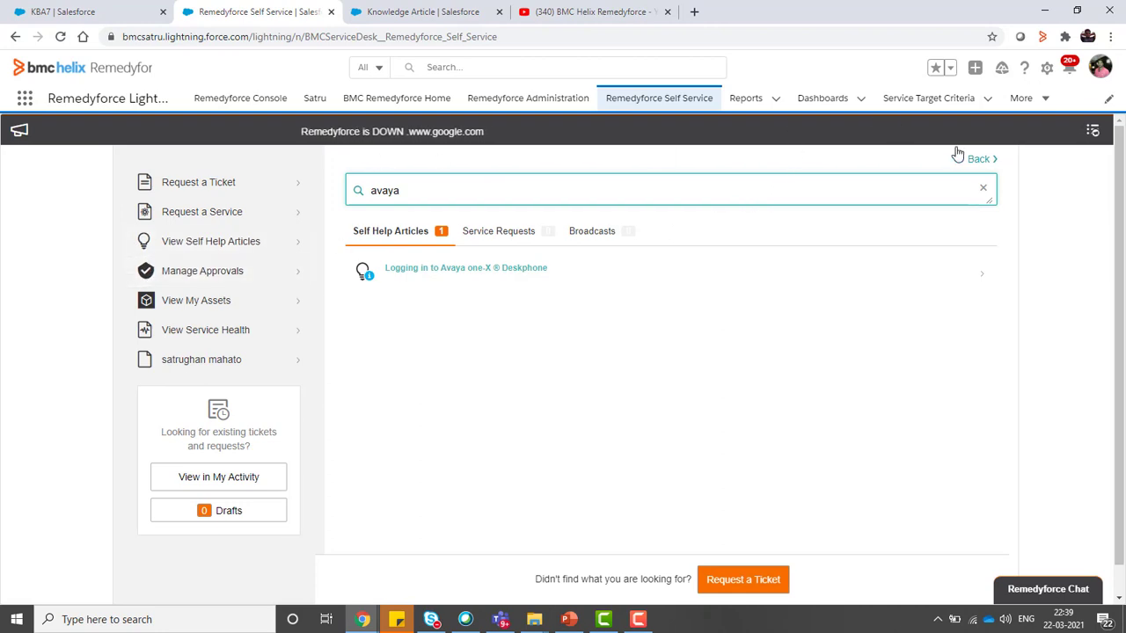
{"action": "left_click", "coordinate": [1023, 98]}
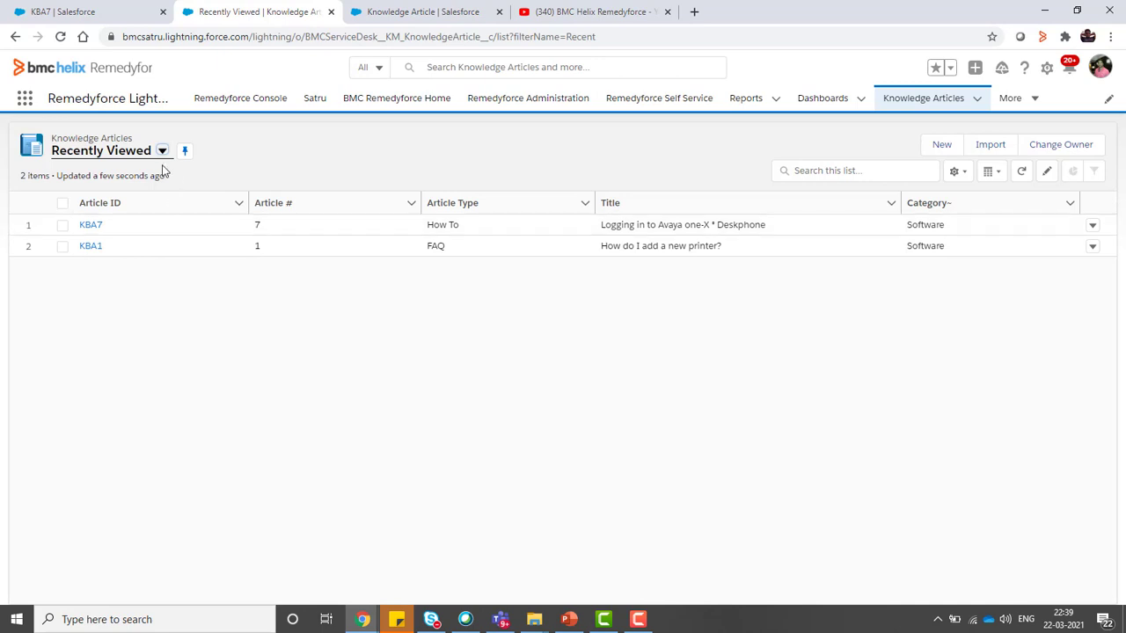
Create a new FAQ article with status Draft, category Software, and Display in Self Service ticked.
{"action": "left_click", "coordinate": [940, 144]}
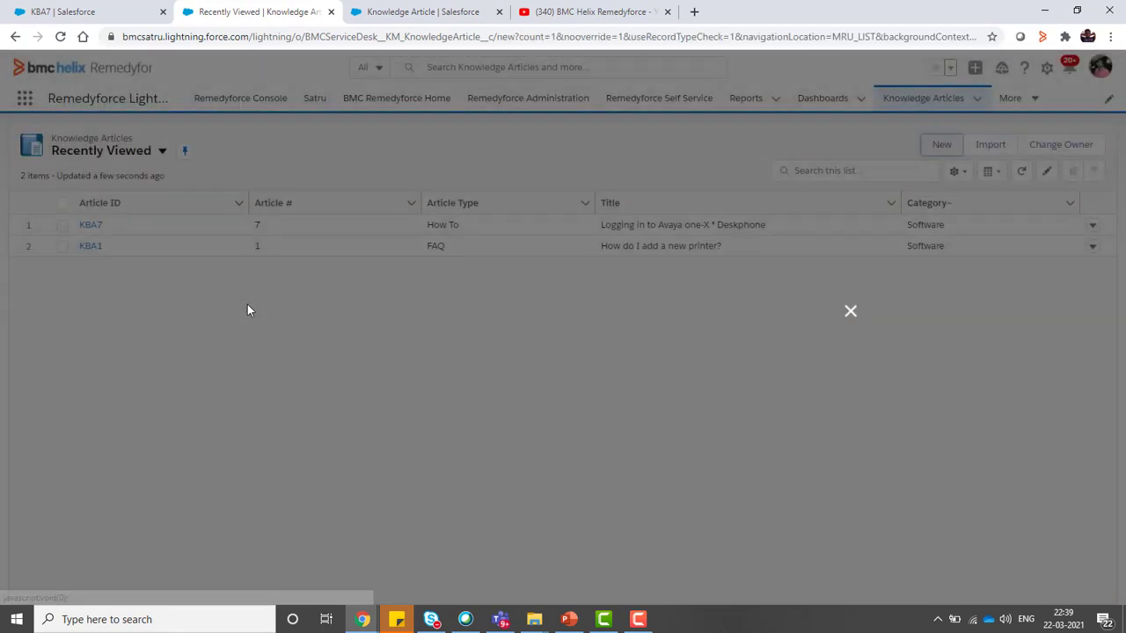
{"action": "left_click", "coordinate": [940, 144]}
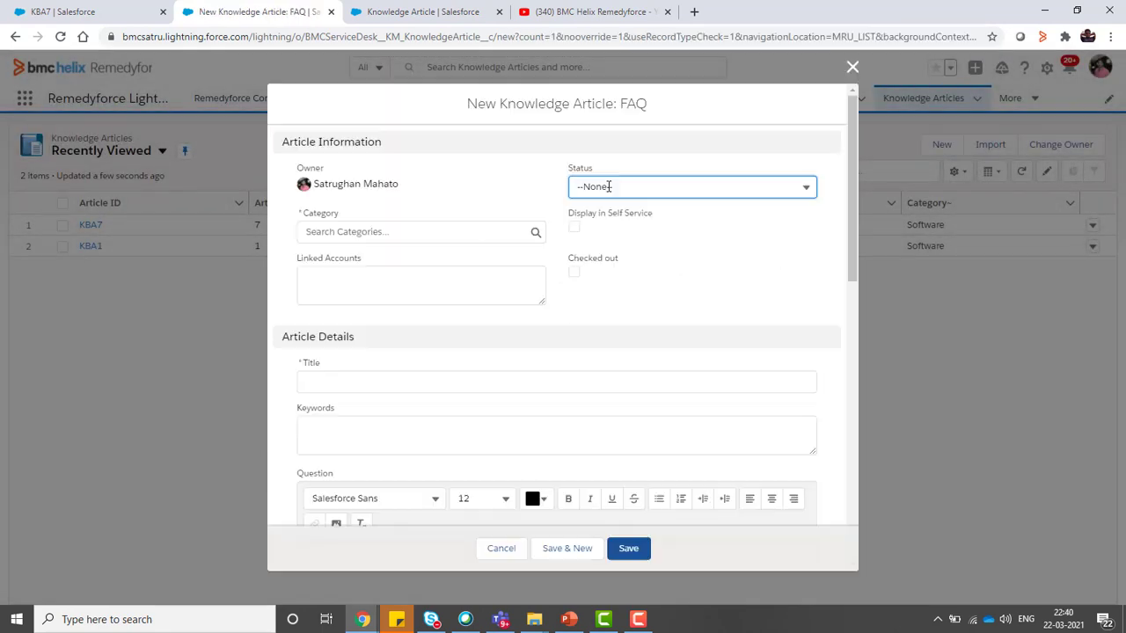
{"action": "left_click", "coordinate": [690, 186]}
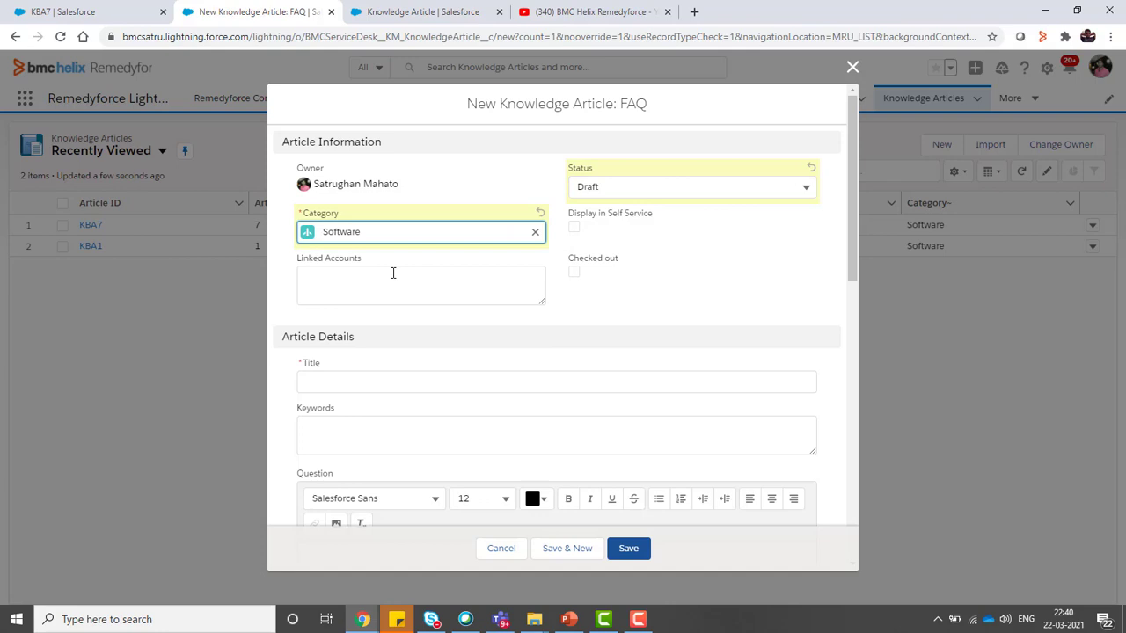
{"action": "left_click", "coordinate": [420, 285]}
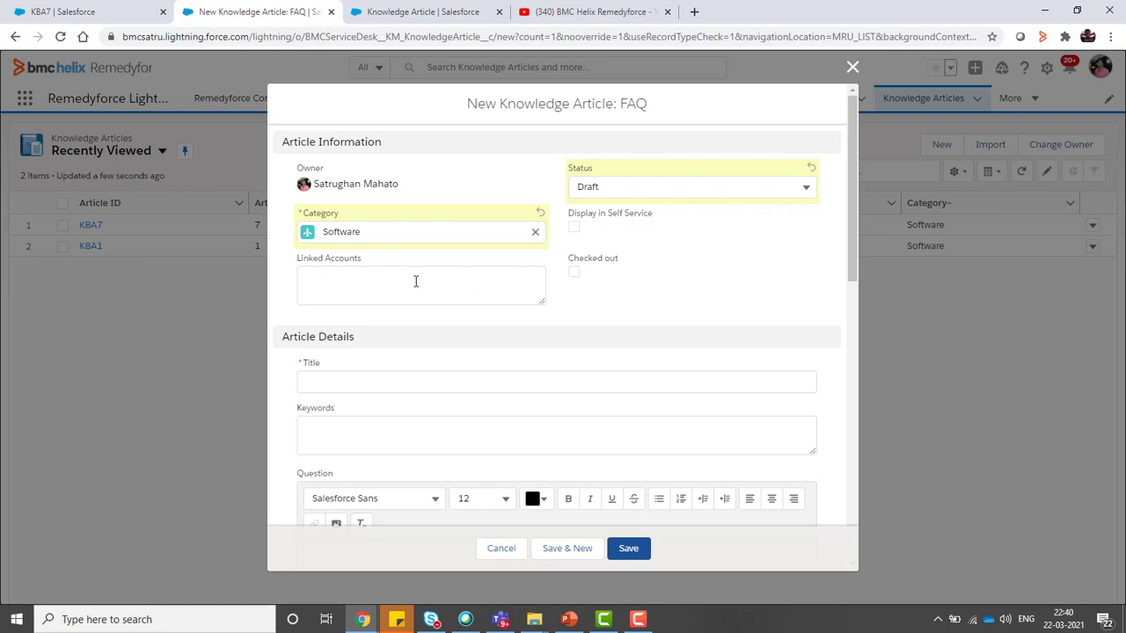
{"action": "left_click", "coordinate": [574, 227]}
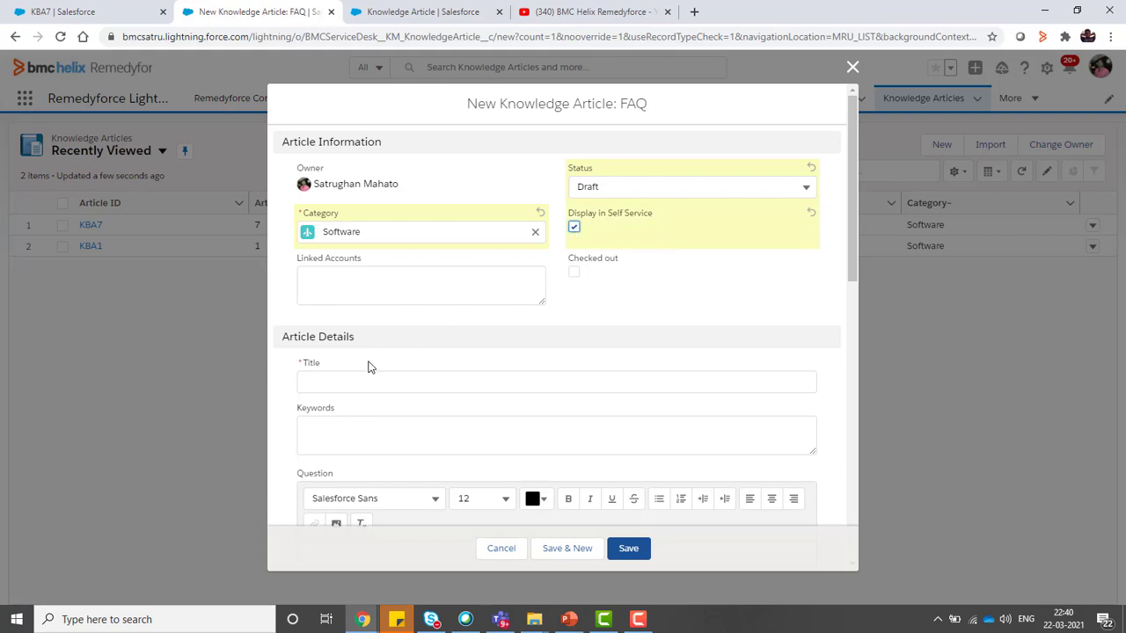
Enter title 'Test video', a 'How to' question and a 'Step' answer, reaching the Video URL field.
{"action": "type", "text": "Test video"}
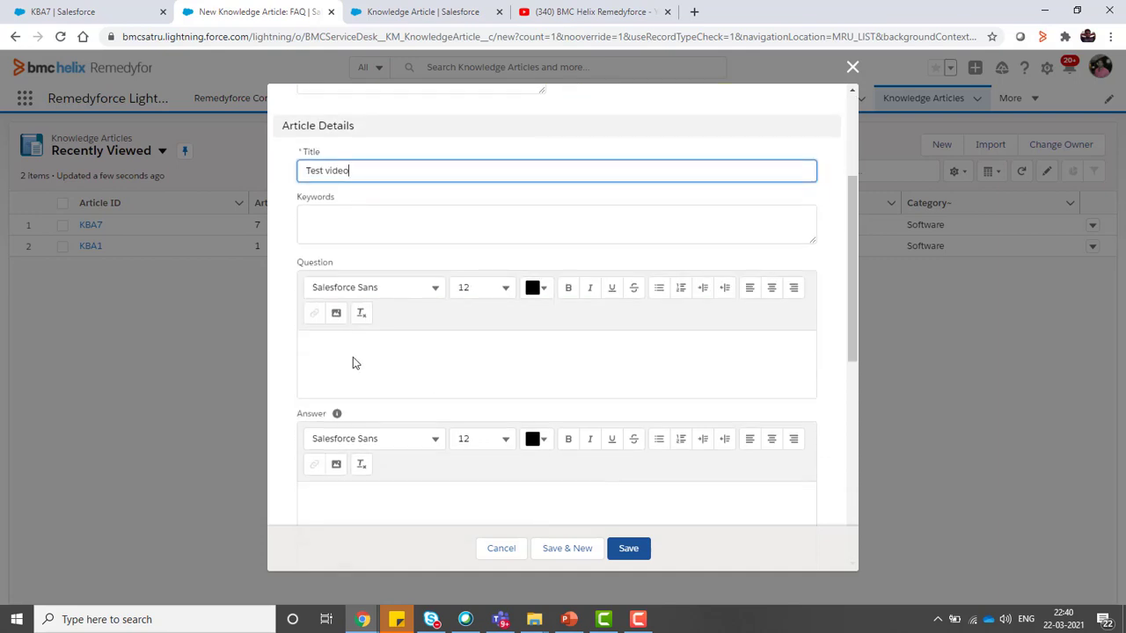
{"action": "type", "text": "How to add video to any KA?"}
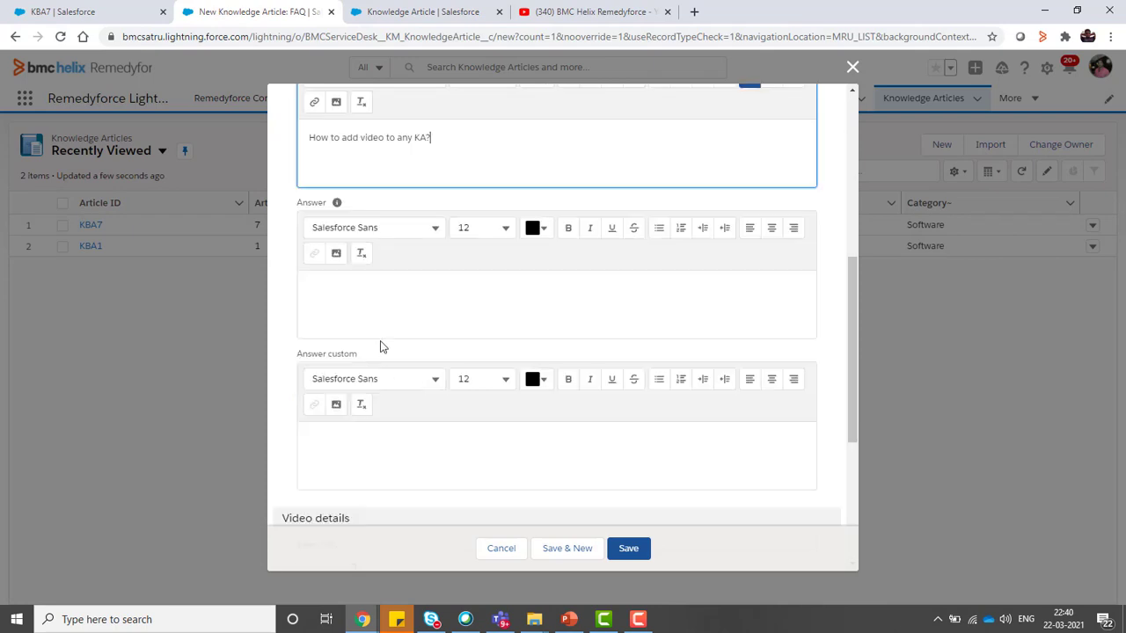
{"action": "type", "text": "Steps to follow"}
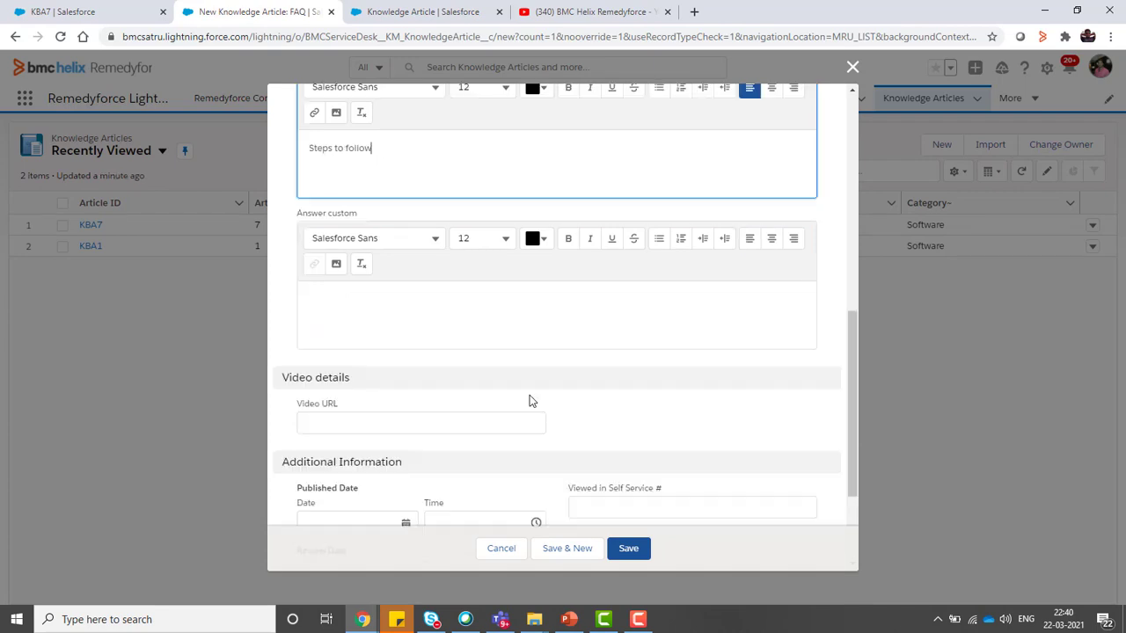
{"action": "scroll", "scroll_direction": "down", "scroll_amount": 3}
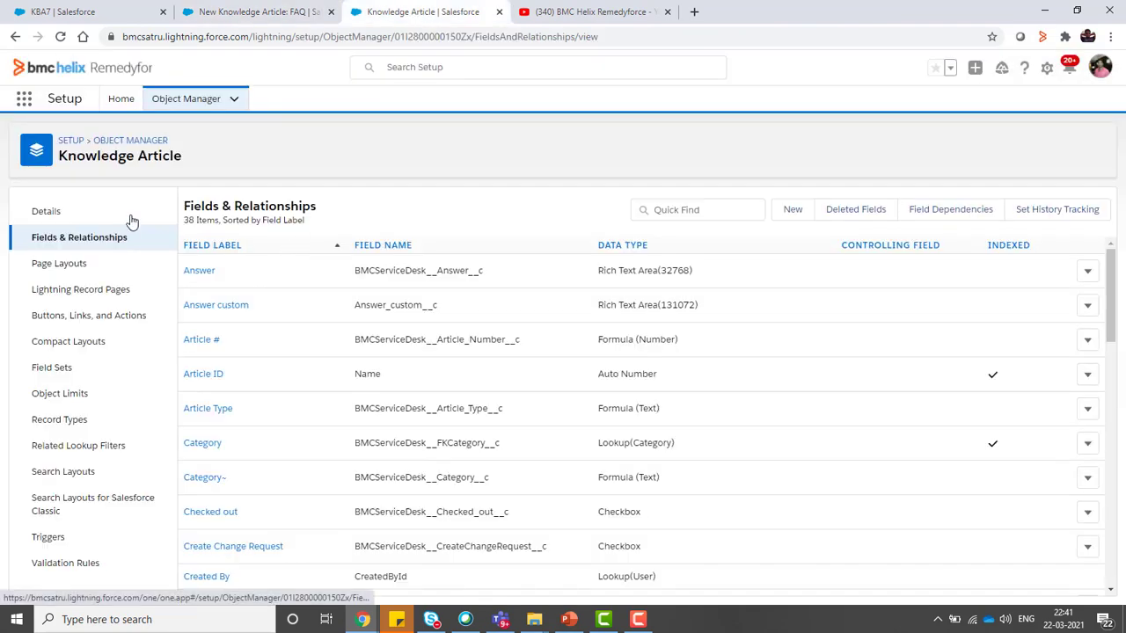
{"action": "mouse_move", "coordinate": [60, 264]}
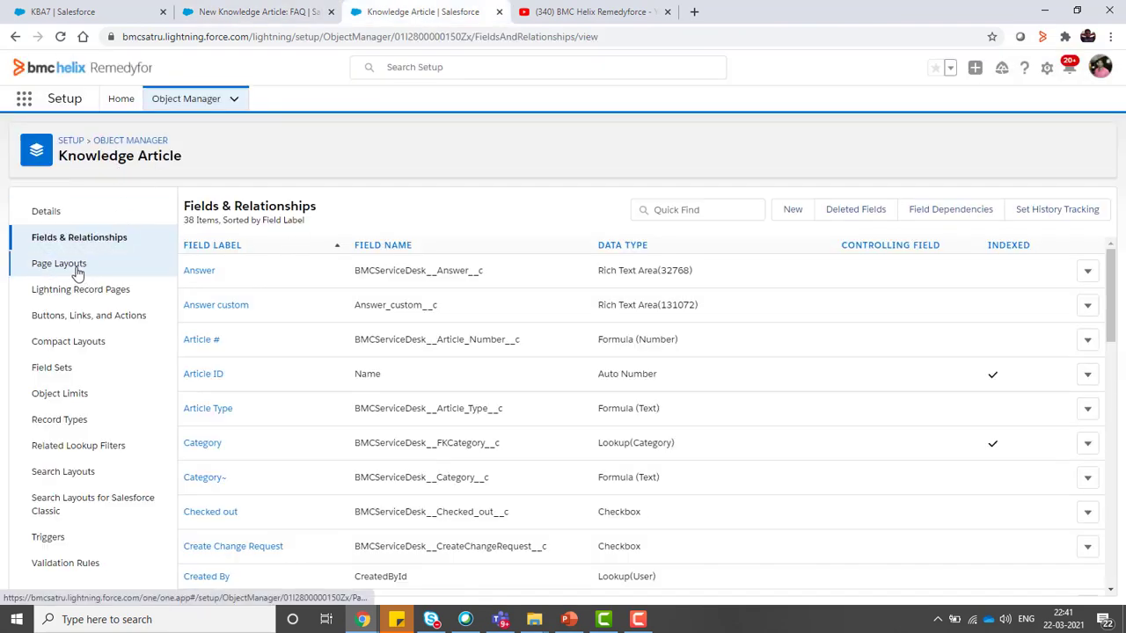
Edit the Knowledge Article FAQ - Lightning page layout and find the video field via Quick Find 'vid'.
{"action": "left_click", "coordinate": [60, 264]}
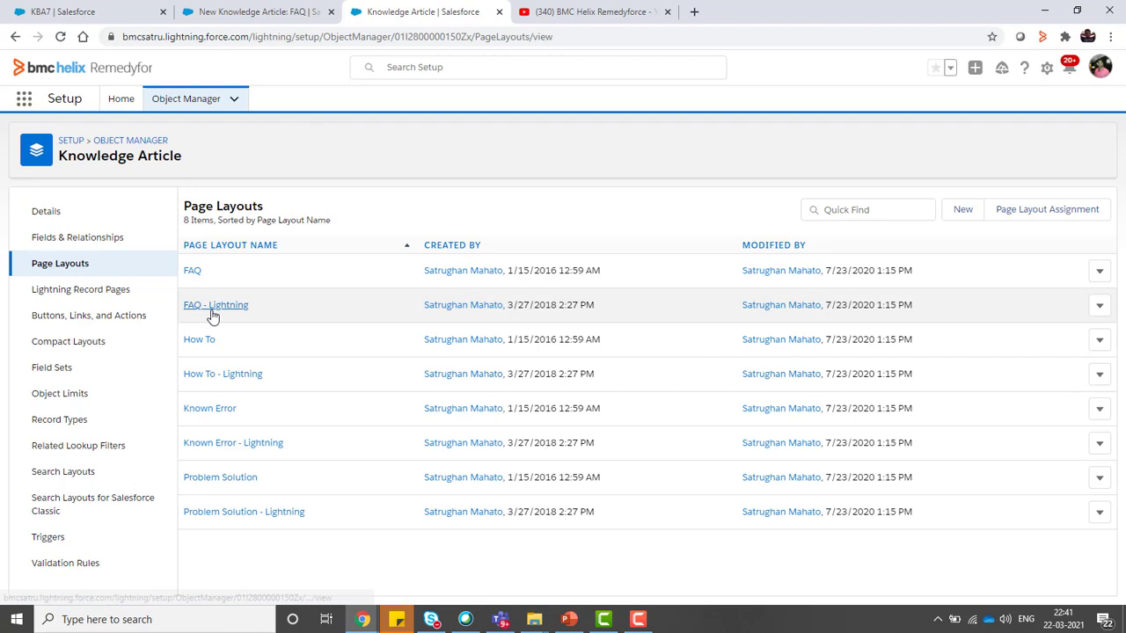
{"action": "left_click", "coordinate": [214, 305]}
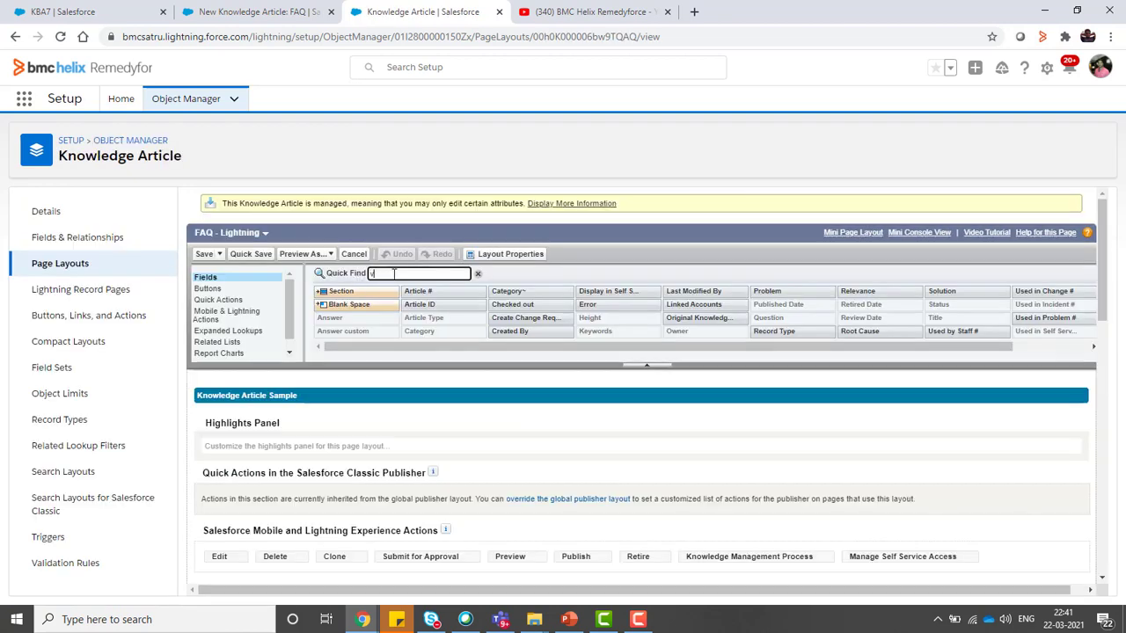
{"action": "scroll", "scroll_direction": "down", "scroll_amount": 3}
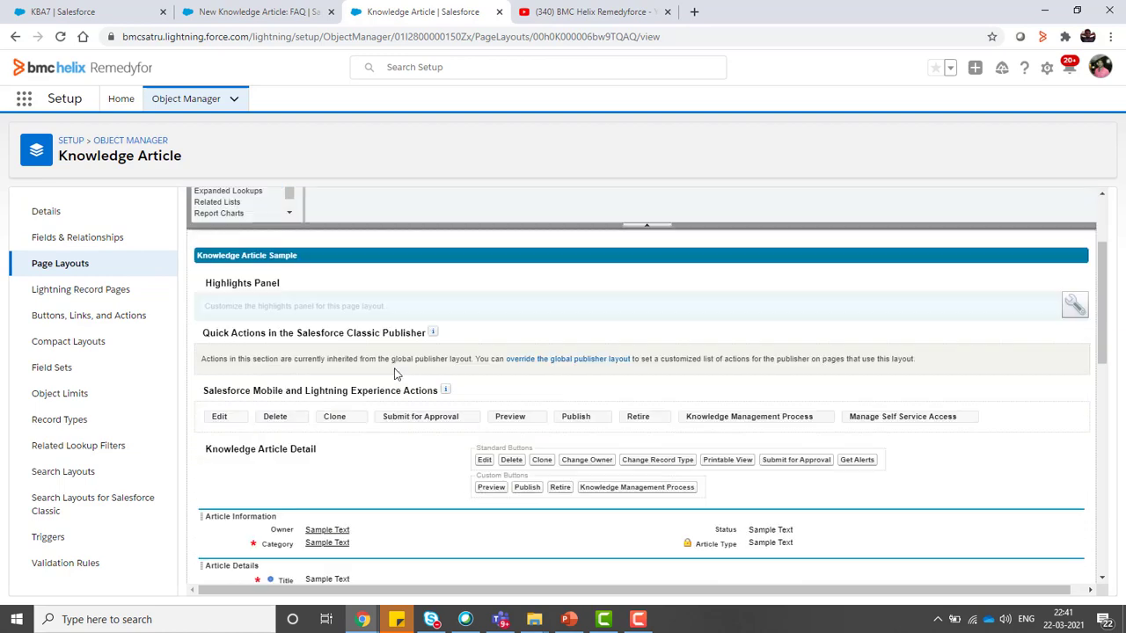
{"action": "type", "text": "vid"}
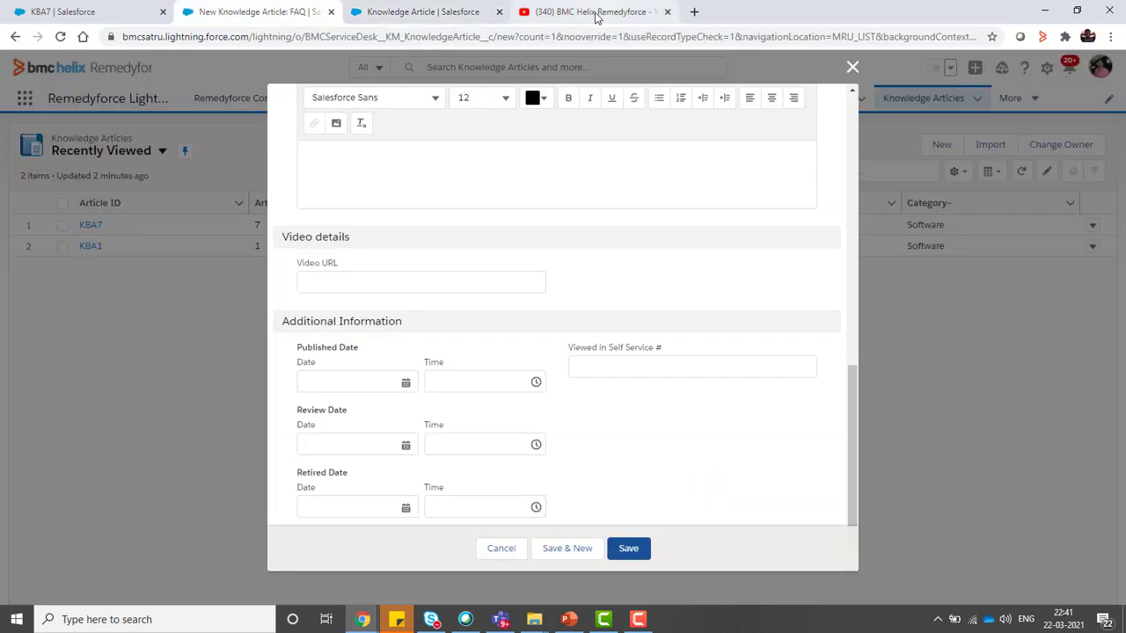
Copy the YouTube video's share link and return to the new knowledge article form.
{"action": "left_click", "coordinate": [595, 10]}
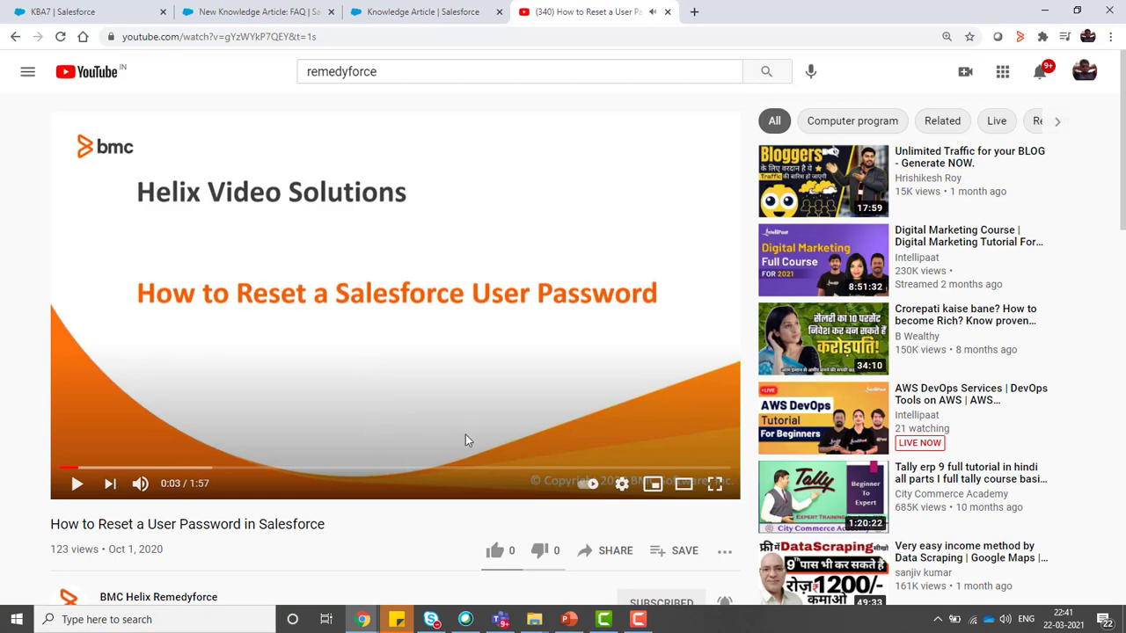
{"action": "scroll", "scroll_direction": "down", "scroll_amount": 3}
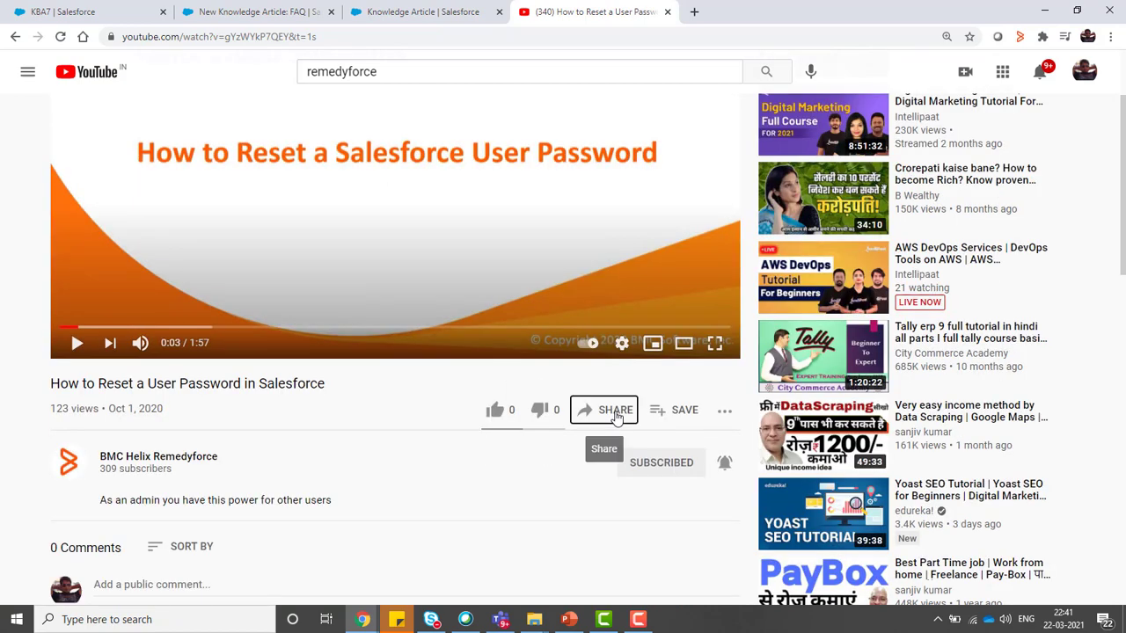
{"action": "left_click", "coordinate": [604, 410]}
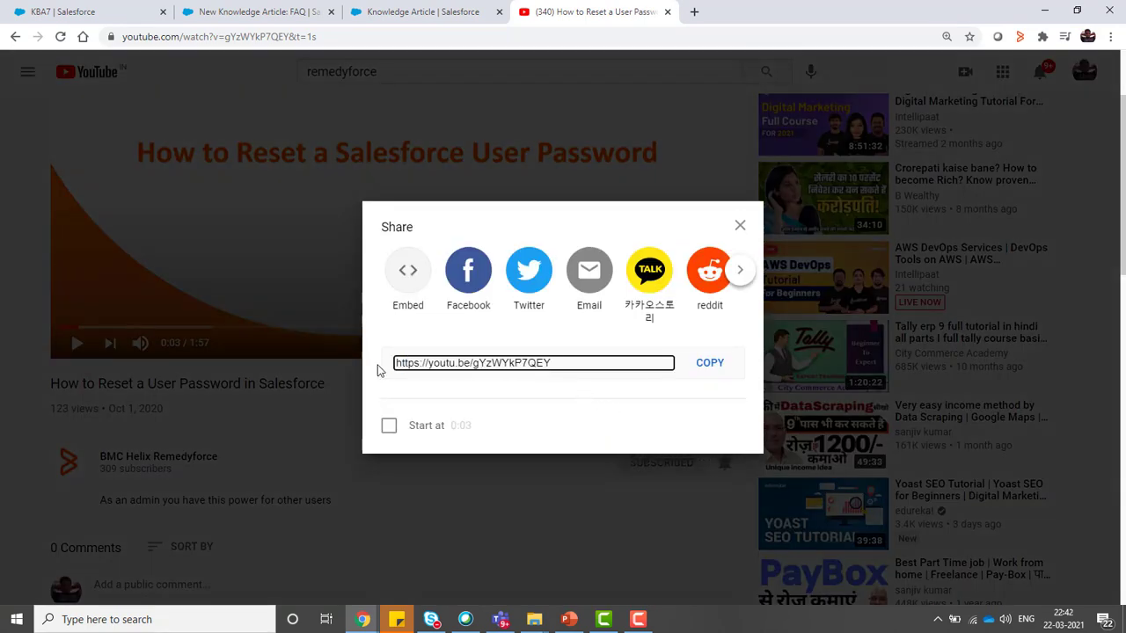
{"action": "left_click", "coordinate": [709, 362]}
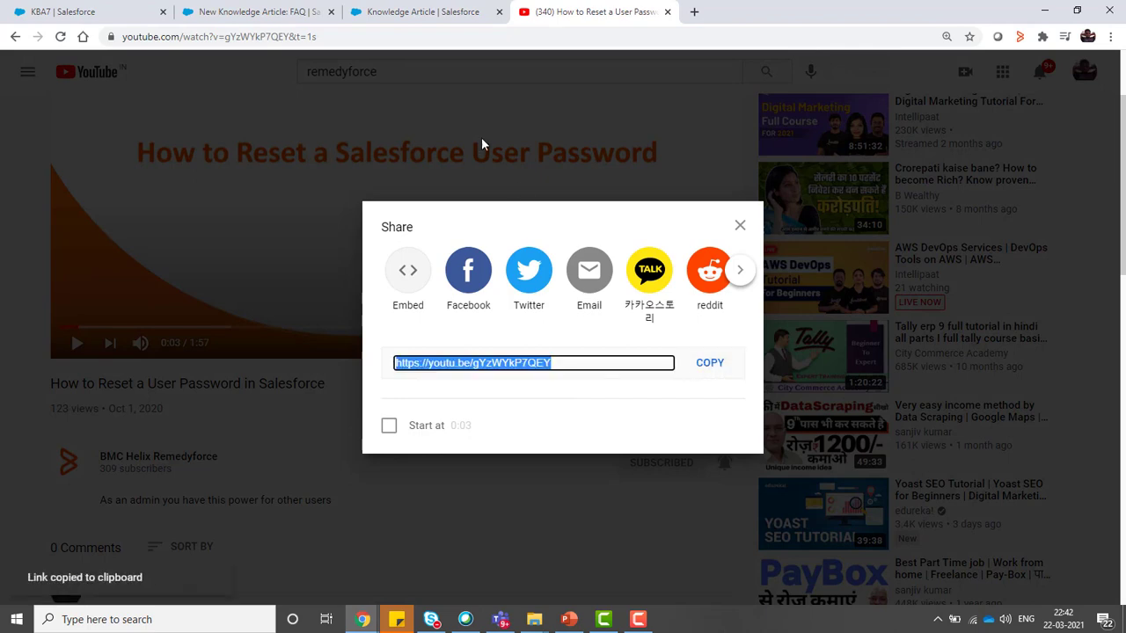
{"action": "left_click", "coordinate": [422, 11]}
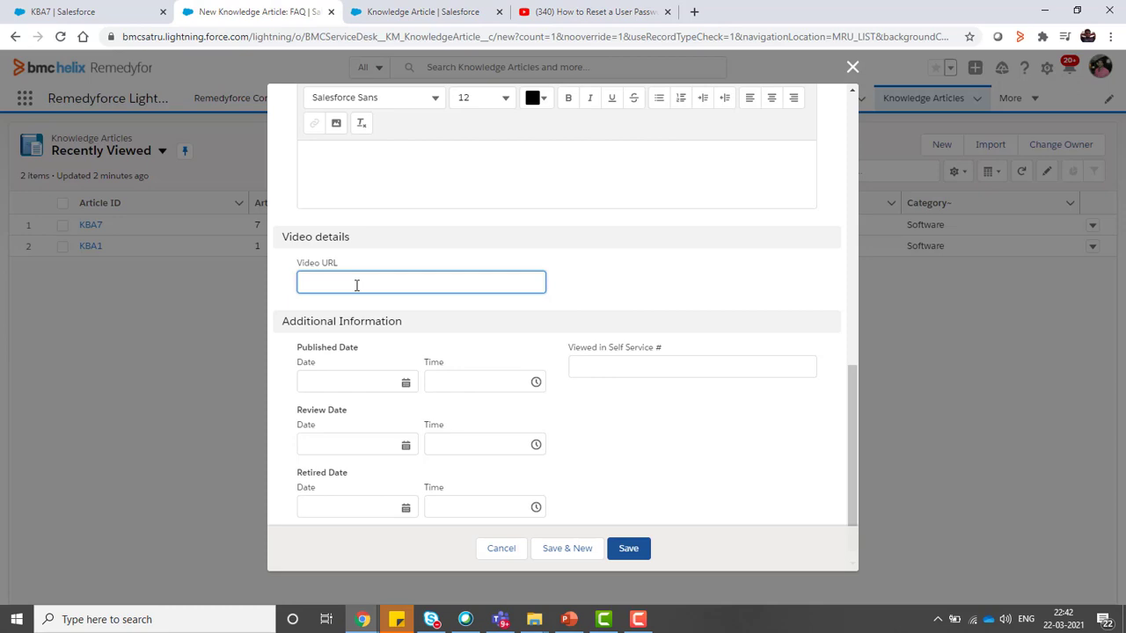
{"action": "type", "text": "https://youtu.be/gYzWYkP7QEY"}
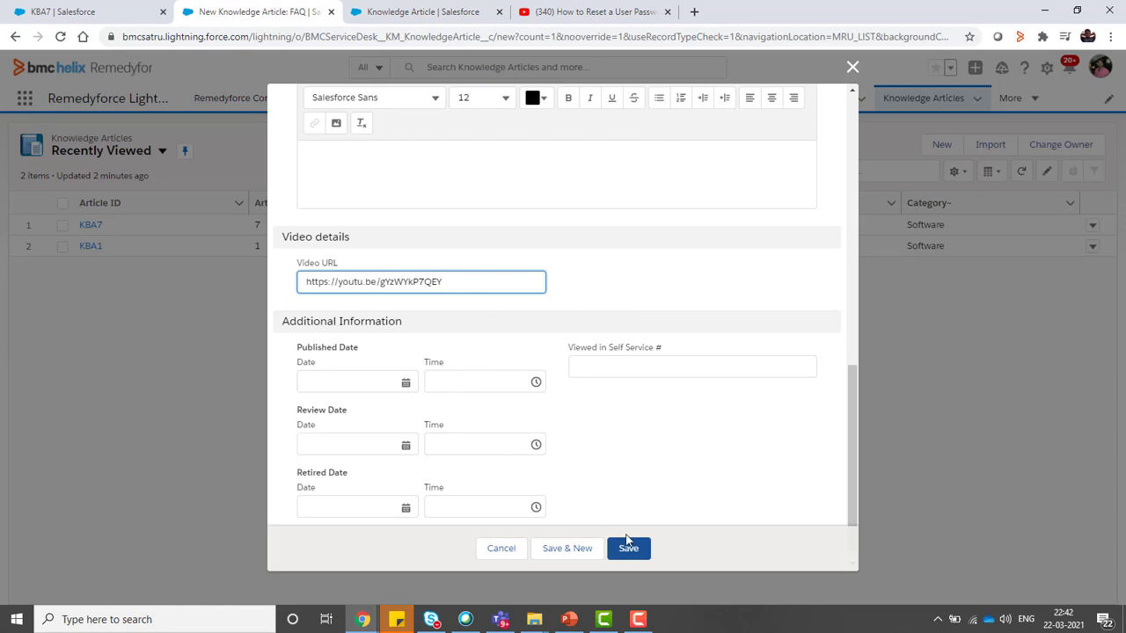
{"action": "left_click", "coordinate": [628, 549]}
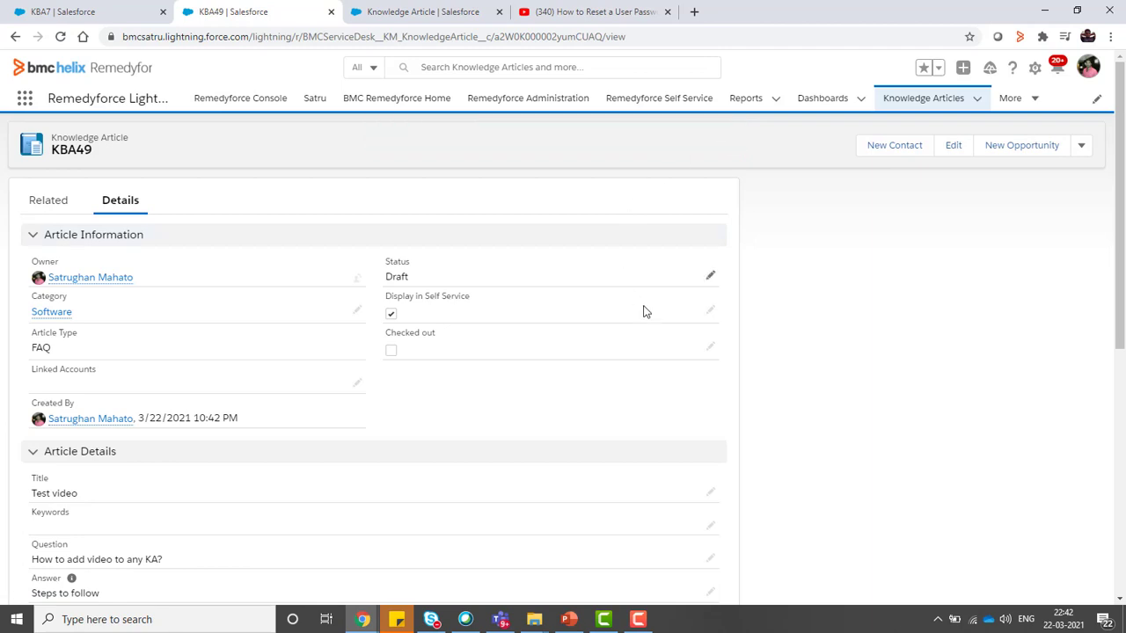
Set KBA49's status to Published and save the change.
{"action": "left_click", "coordinate": [954, 144]}
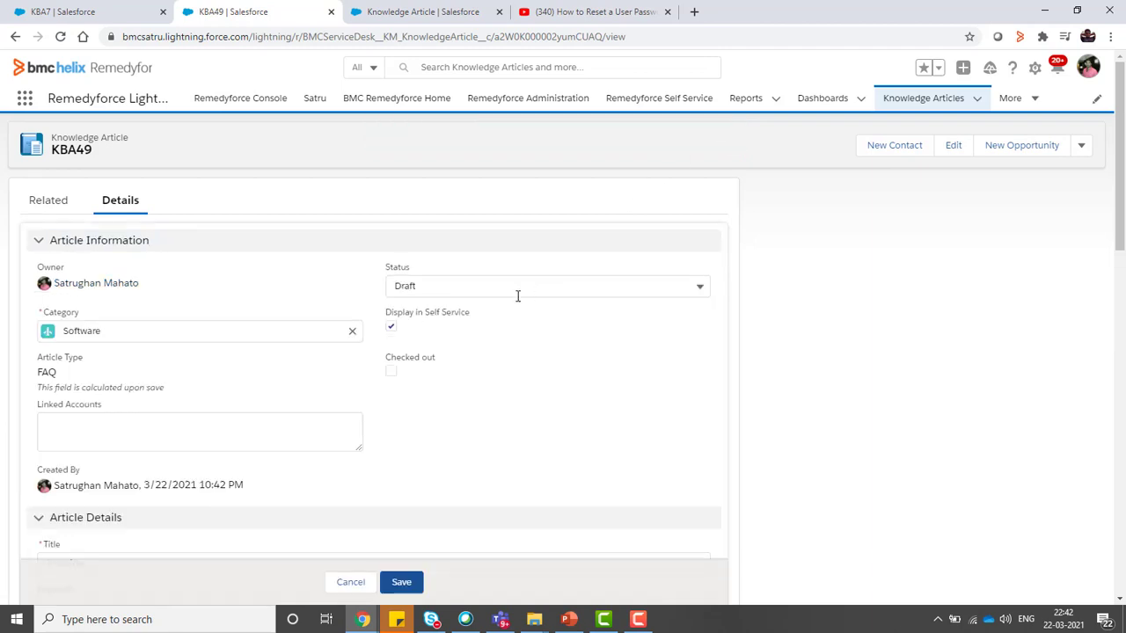
{"action": "left_click", "coordinate": [546, 285]}
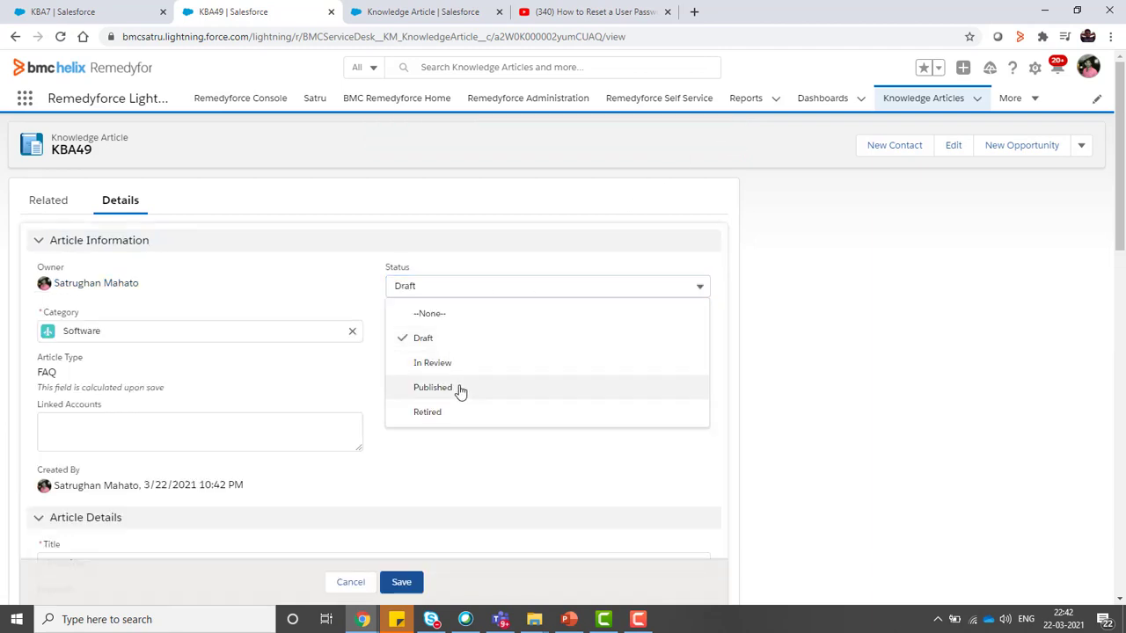
{"action": "left_click", "coordinate": [433, 387]}
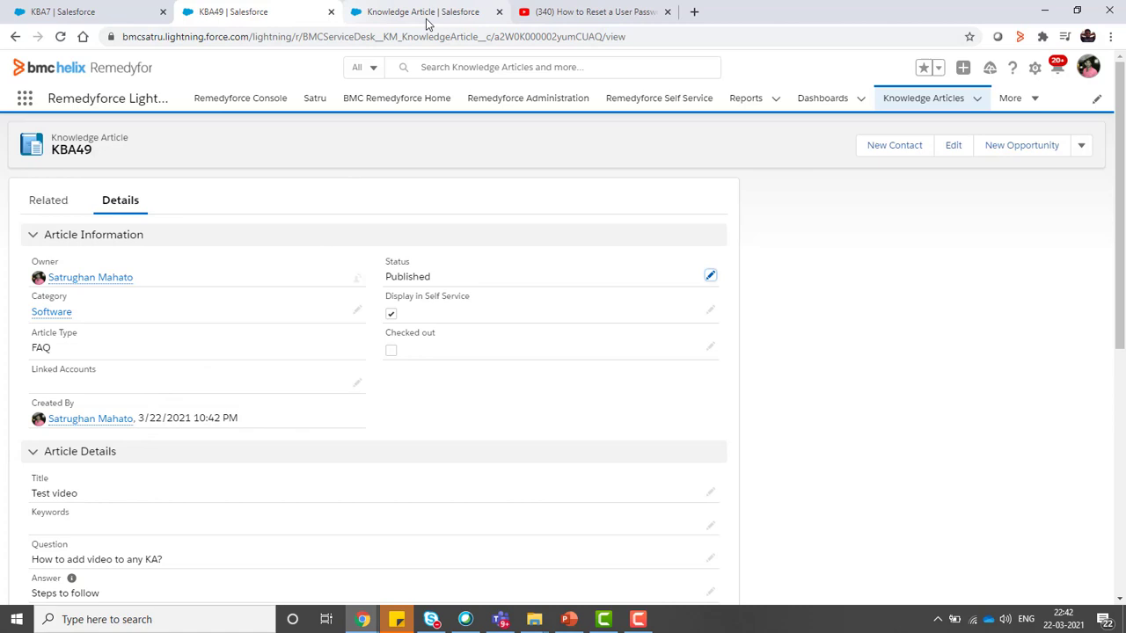
{"action": "left_click", "coordinate": [1010, 99]}
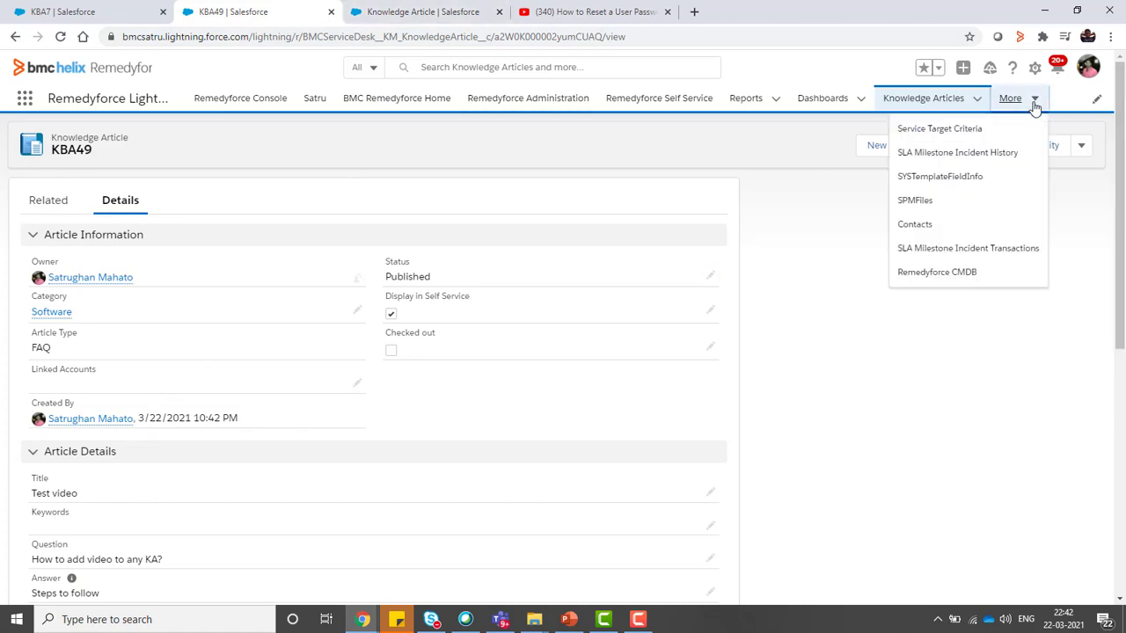
In a new Self Service tab, search 'te', open the Test video article and play its embedded video.
{"action": "right_click", "coordinate": [658, 98]}
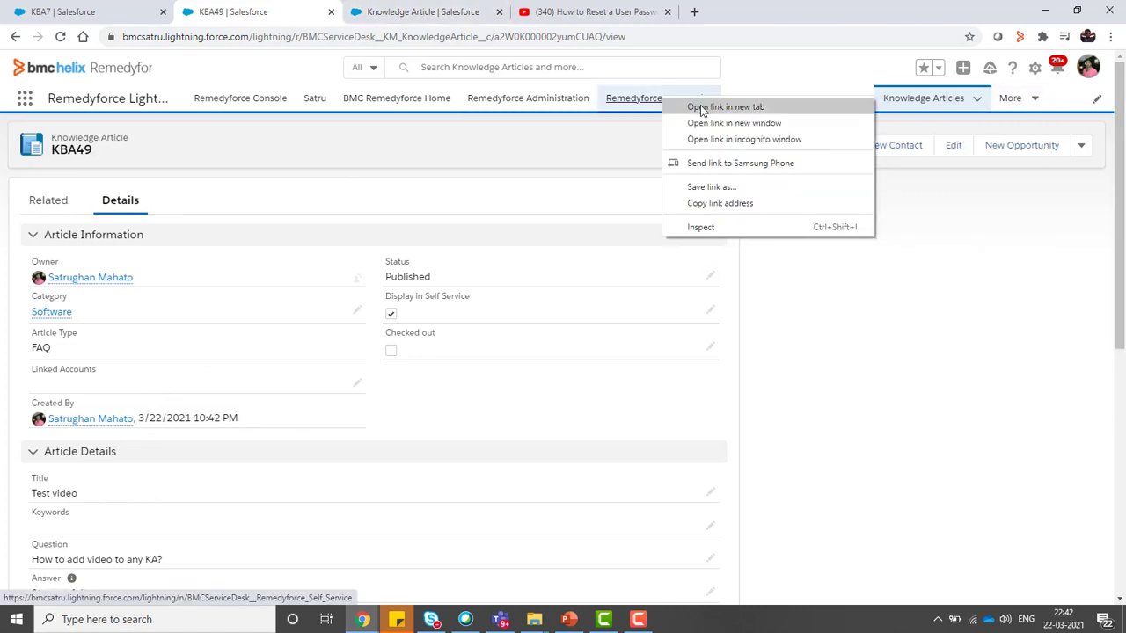
{"action": "left_click", "coordinate": [725, 107]}
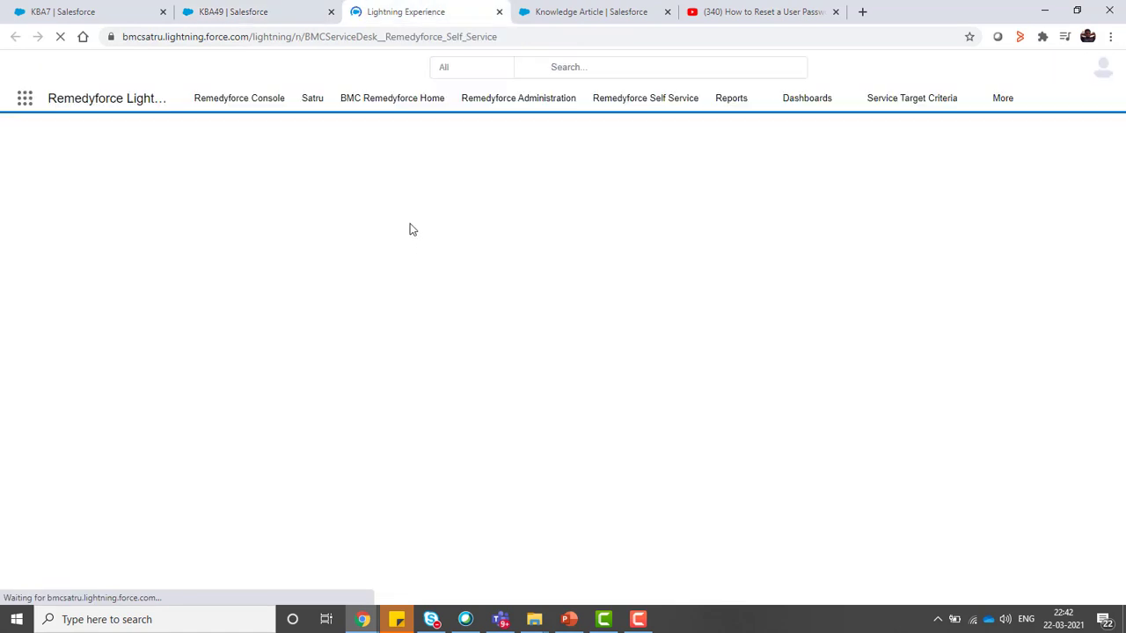
{"action": "type", "text": "test video"}
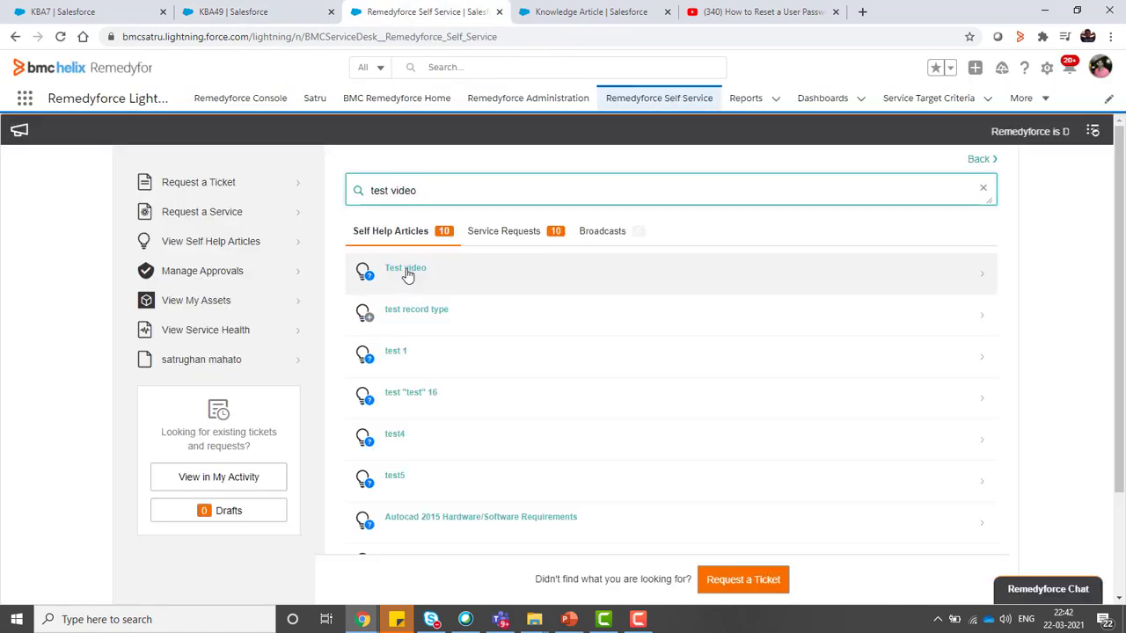
{"action": "left_click", "coordinate": [405, 268]}
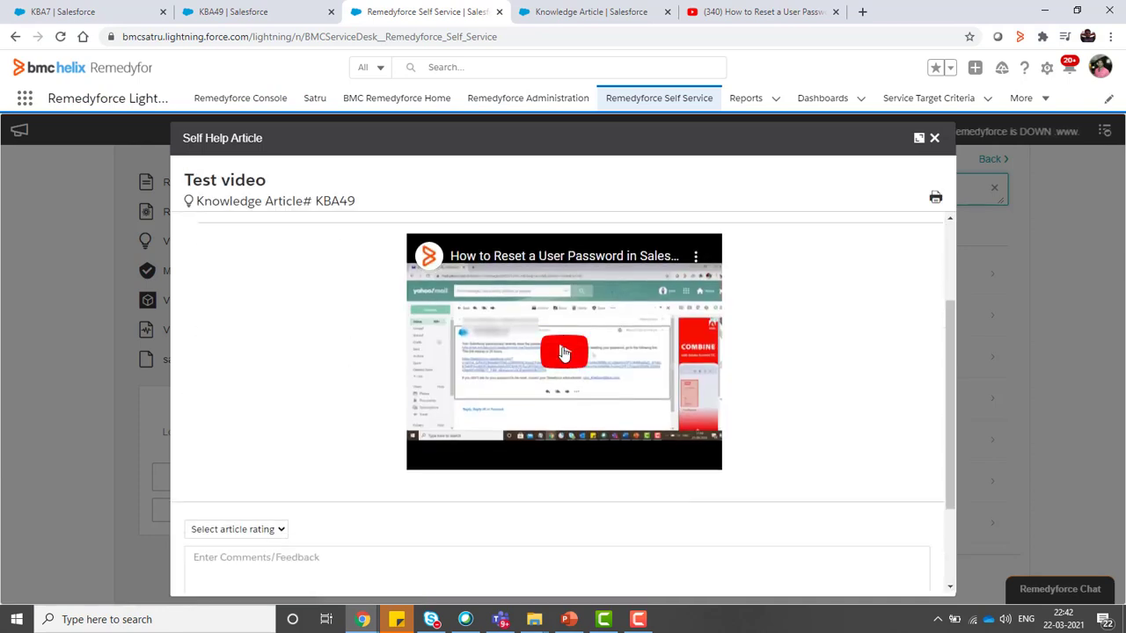
{"action": "left_click", "coordinate": [563, 352]}
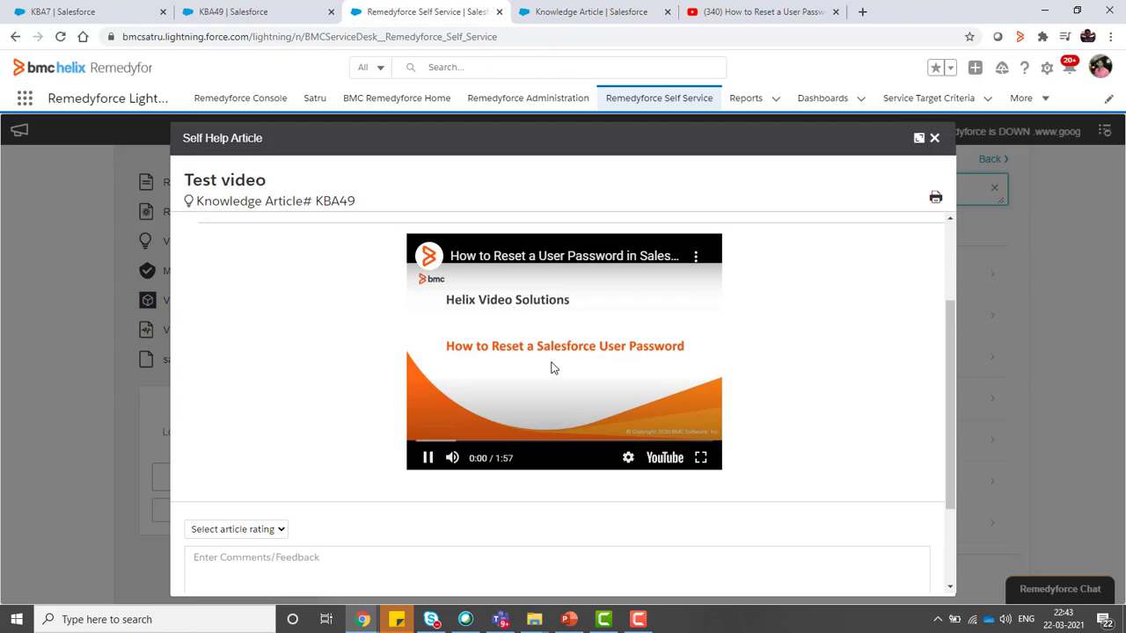